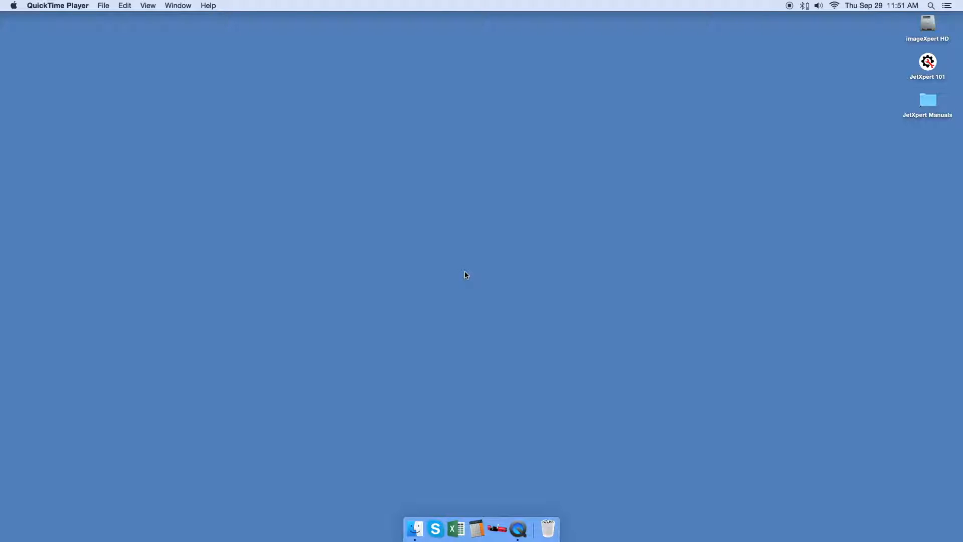
mouse_move(447, 369)
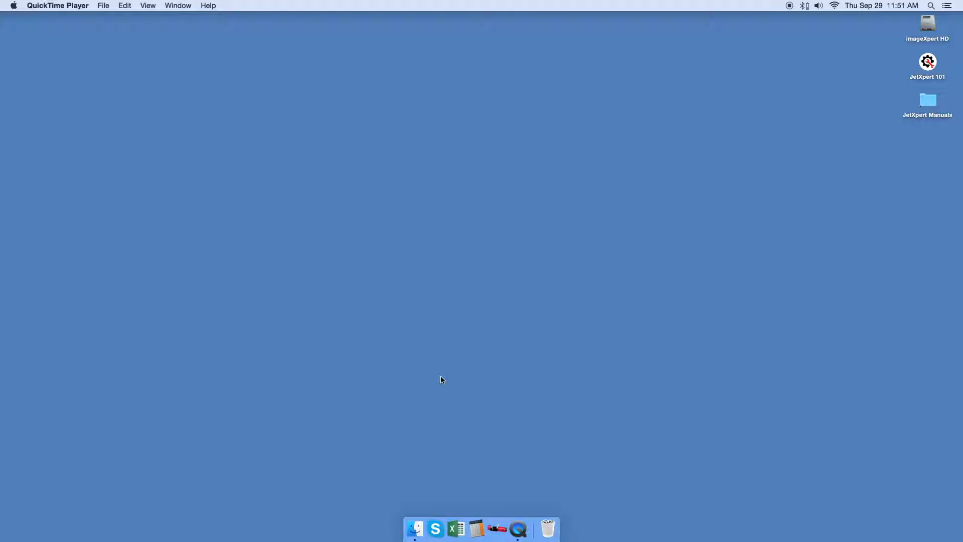
mouse_move(426, 438)
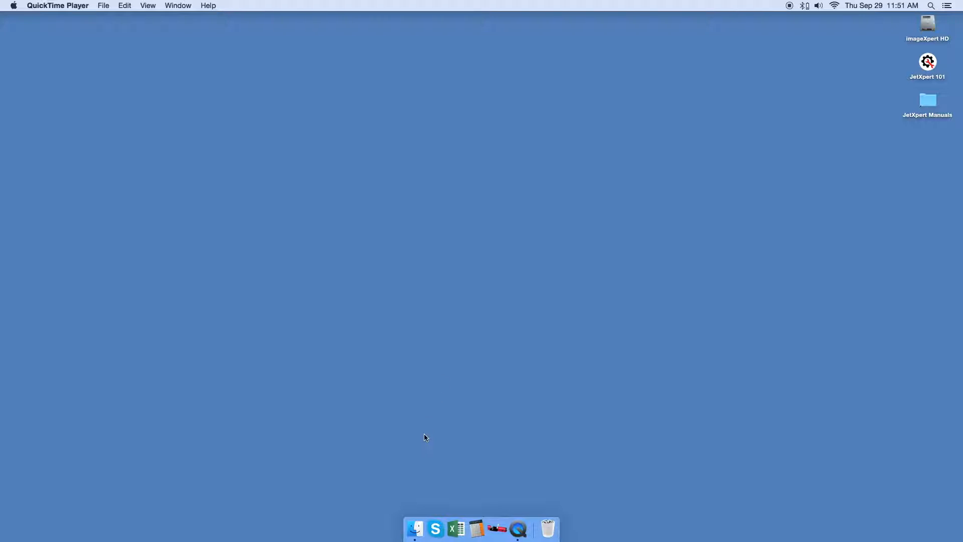
Open Finder's Applications folder, scroll the list, and launch Safari to the jetXpert homepage.
left_click(414, 528)
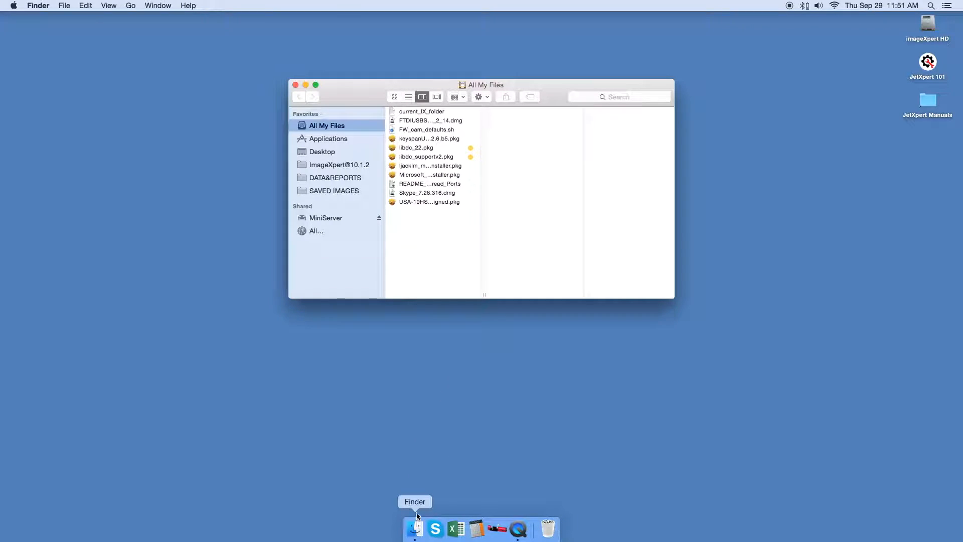
mouse_move(344, 222)
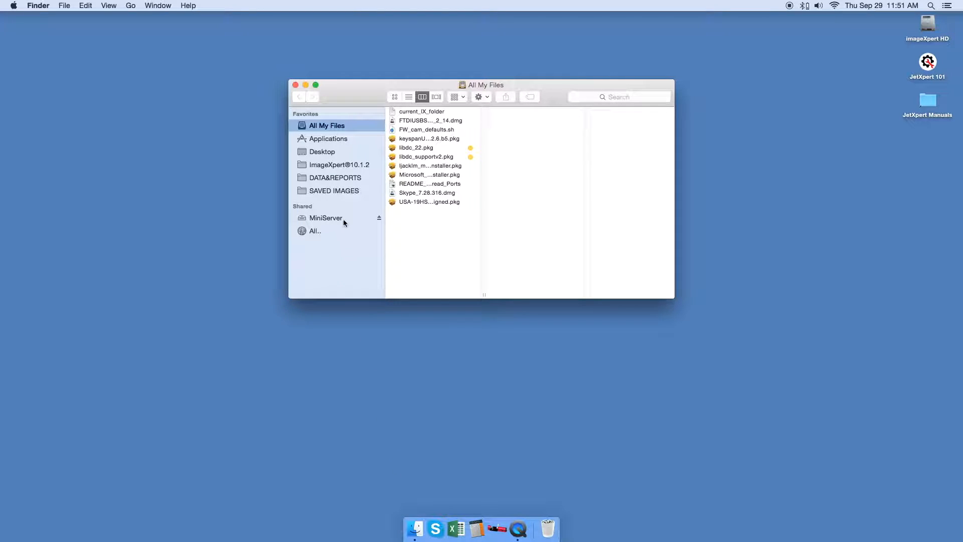
left_click(328, 138)
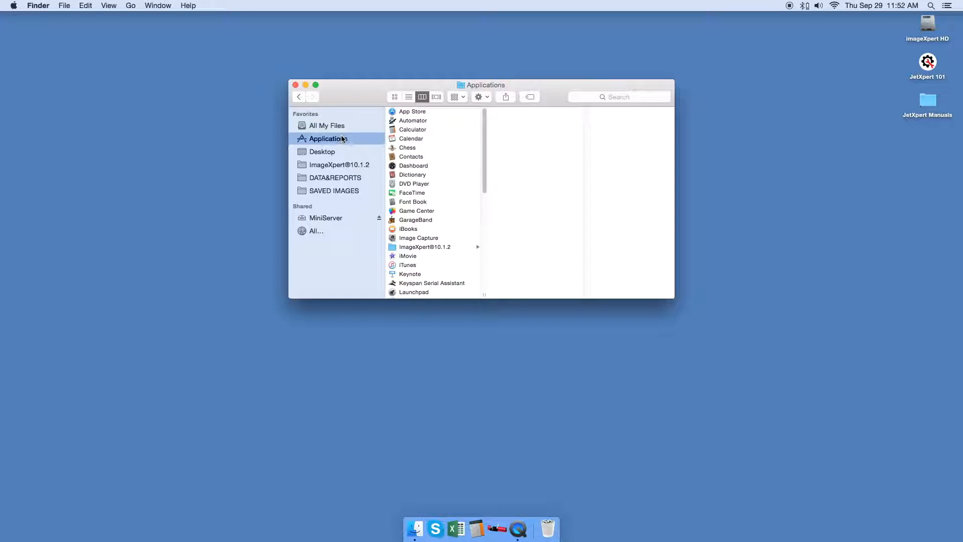
scroll("down", 3)
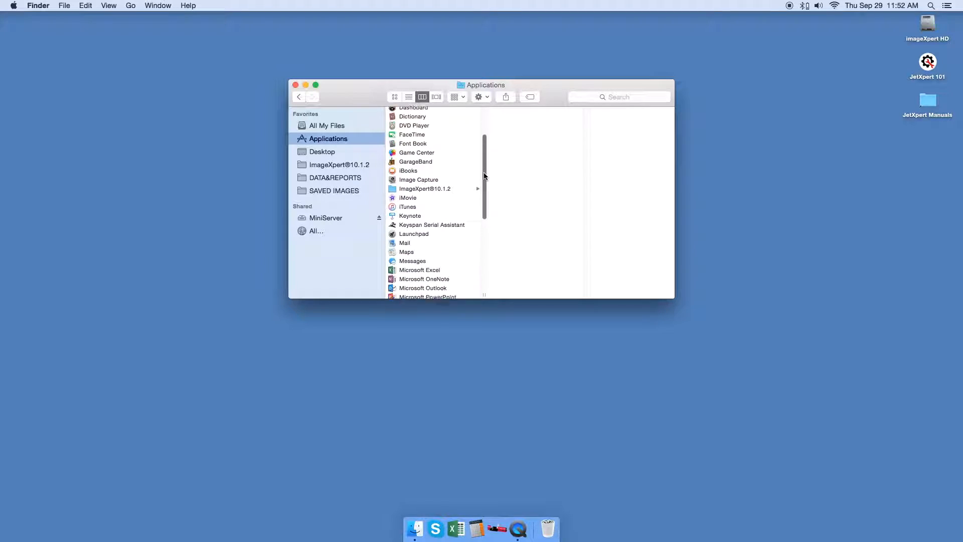
scroll("down", 3)
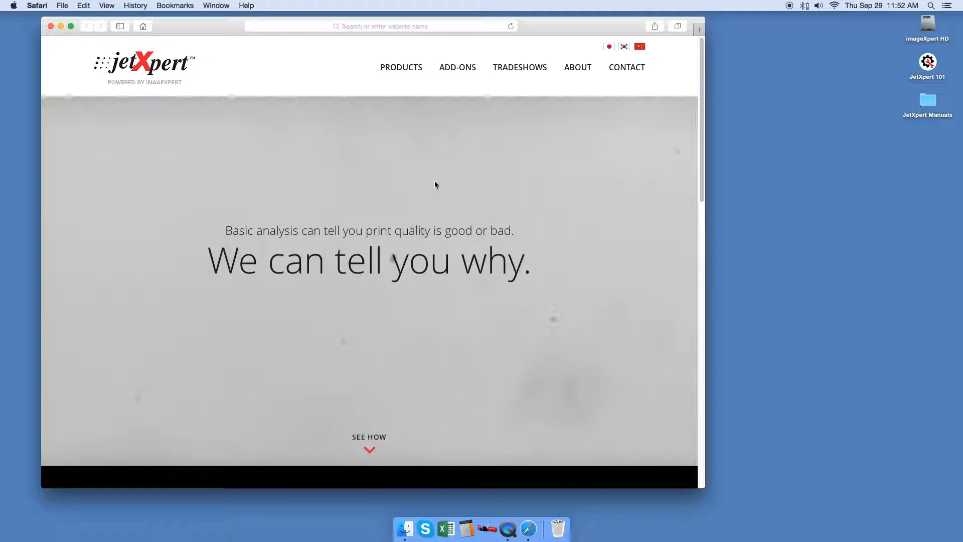
Go to mono-project.com/download and download the Mono package for Mac OS X.
left_click(381, 26)
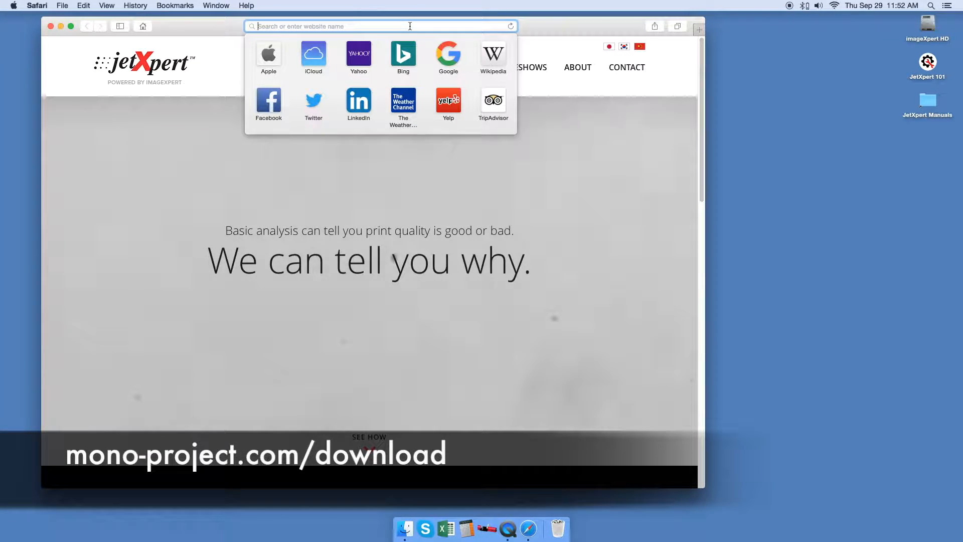
type("mono-project.com")
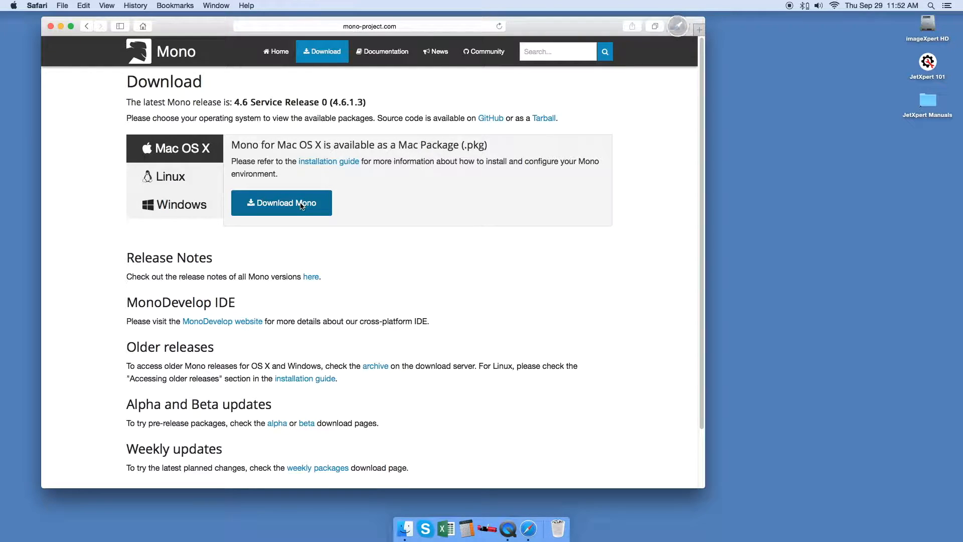
left_click(301, 202)
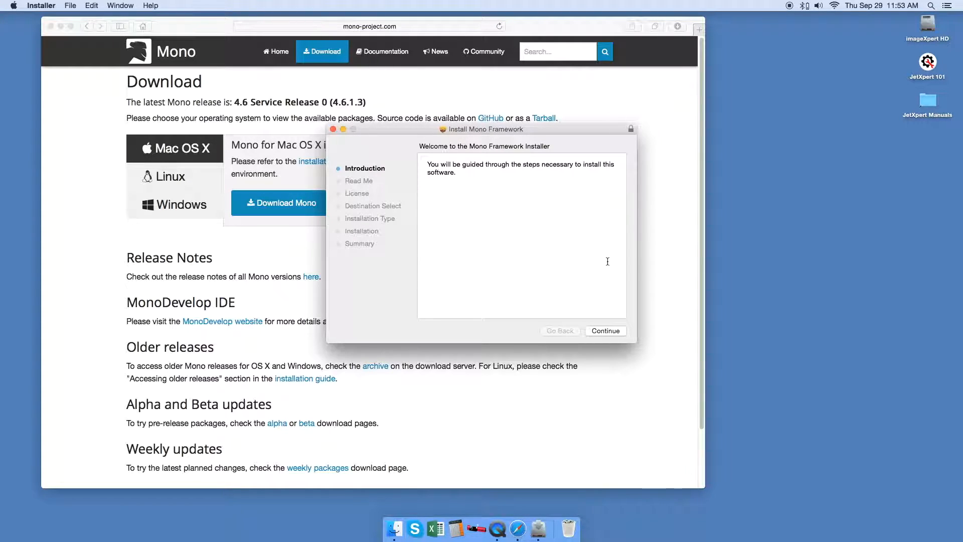
Accept the Mono license, run the standard install with the account password, and close the installer.
left_click(605, 331)
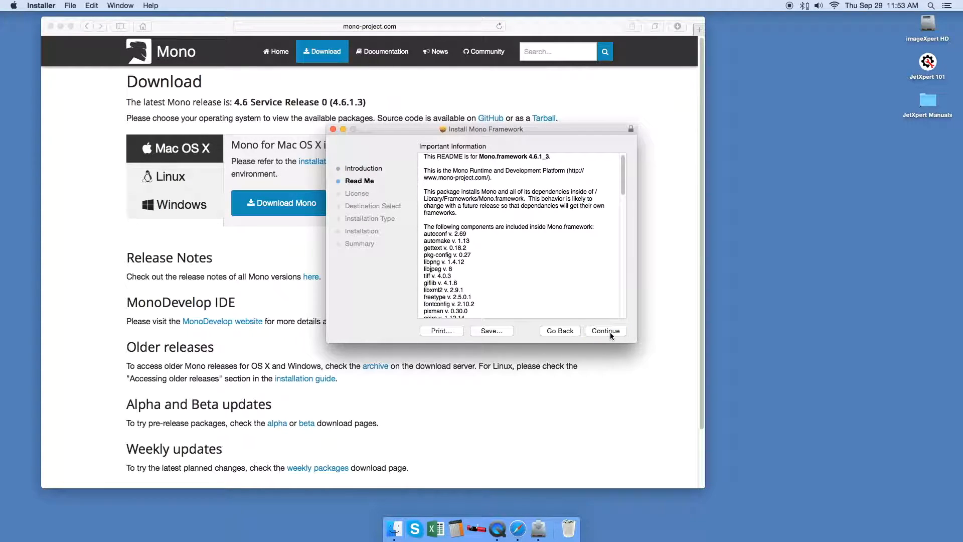
left_click(606, 330)
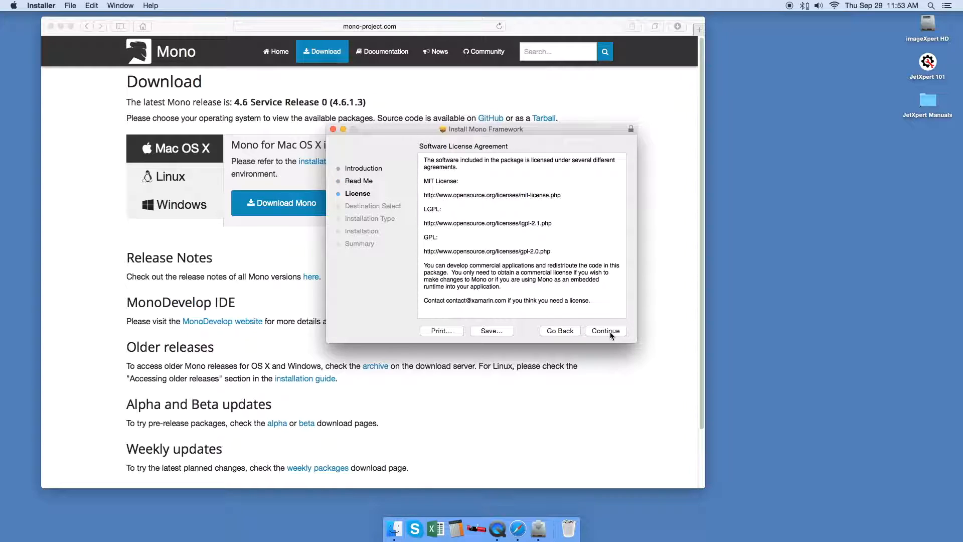
left_click(605, 331)
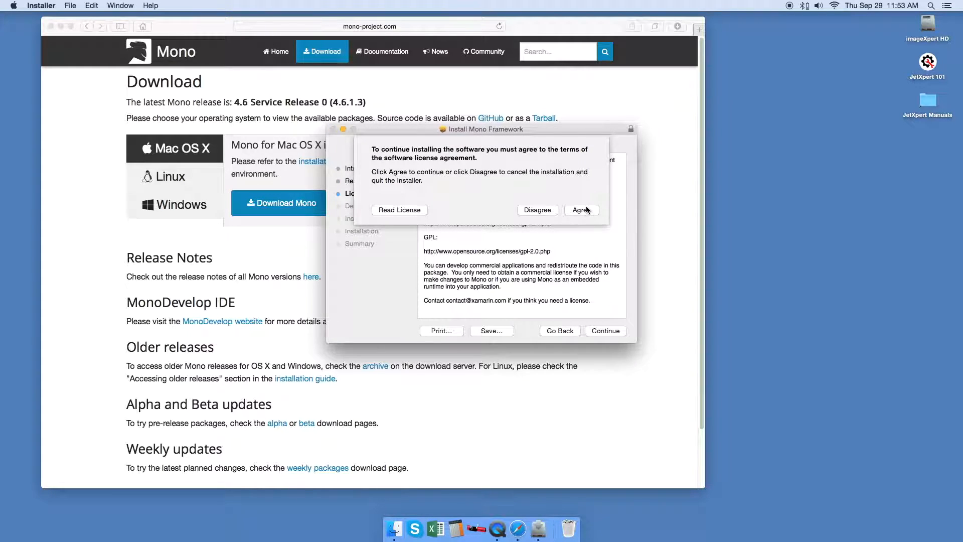
left_click(581, 209)
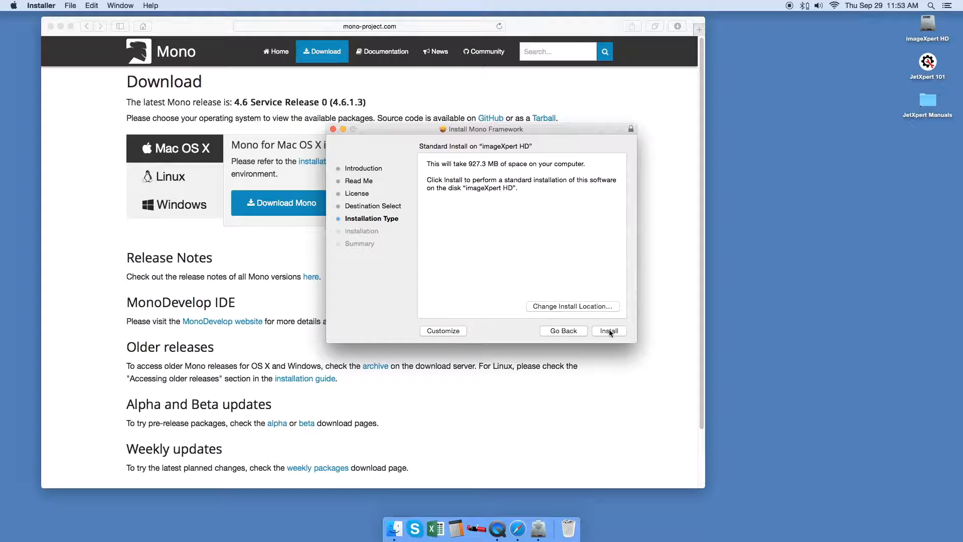
left_click(609, 331)
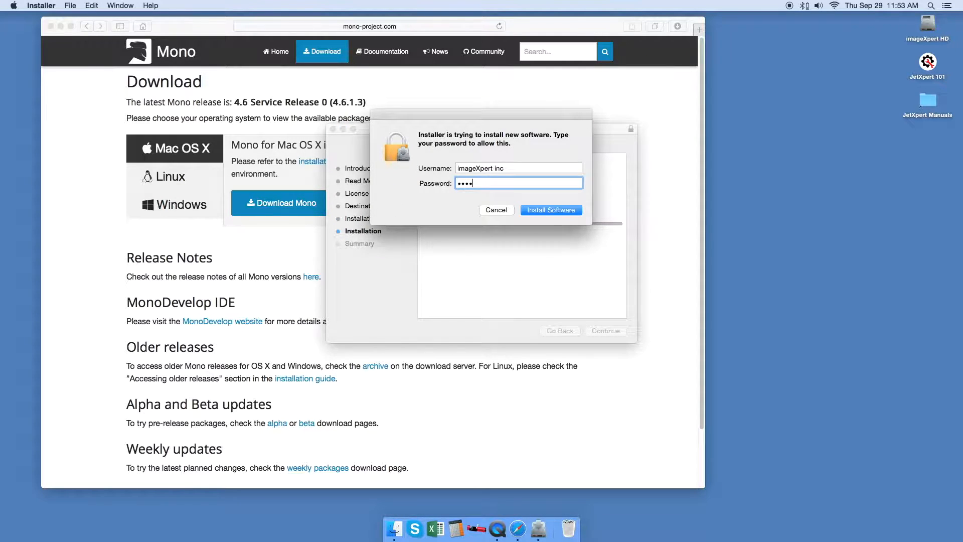
left_click(551, 209)
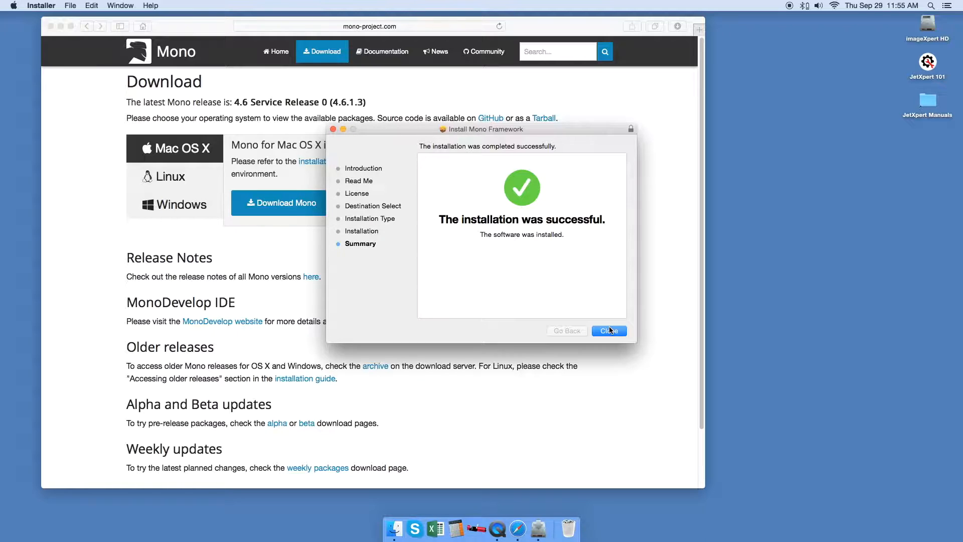
left_click(609, 331)
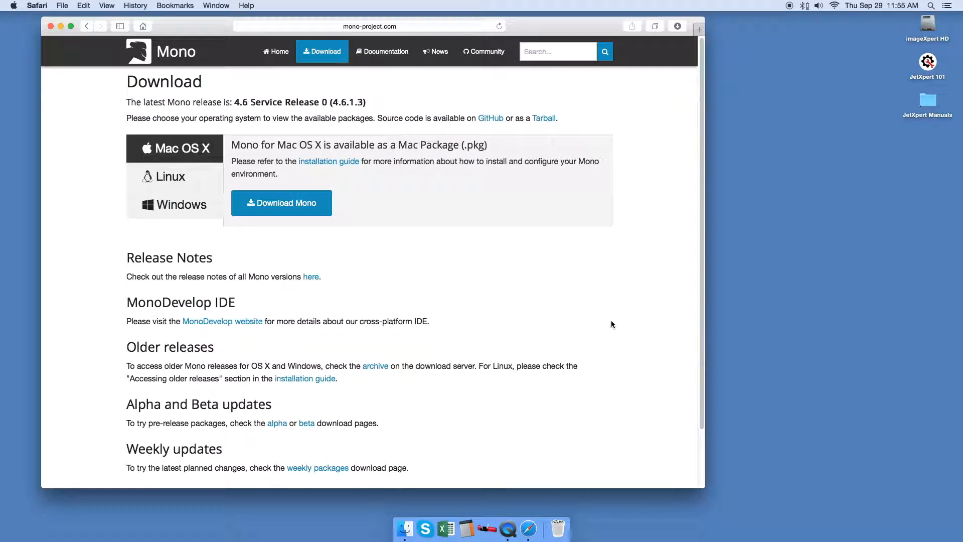
mouse_move(559, 237)
type("picotech.com/so")
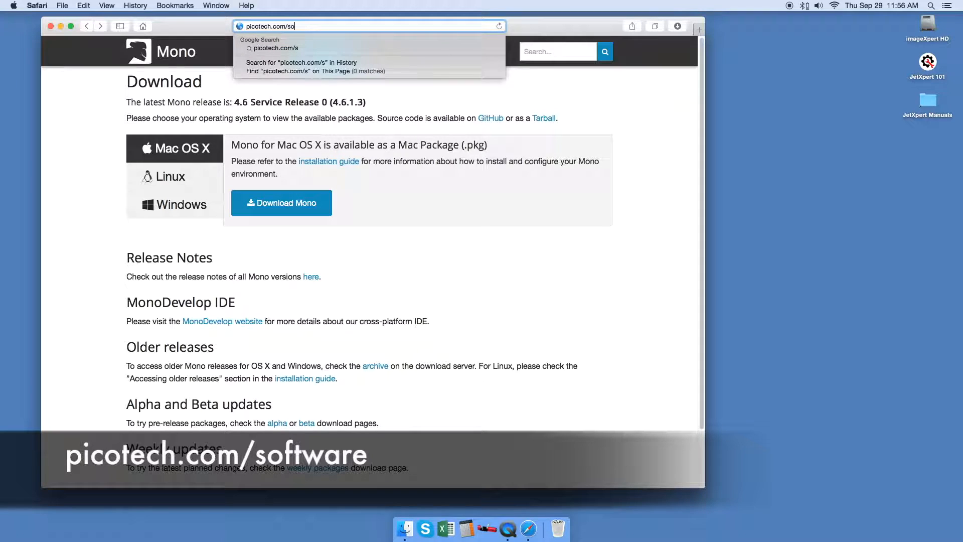
On Pico's software downloads, pick PicoScope 2204A and open the Mac PicoScope Beta 6.11.13.2 details.
type("ftware")
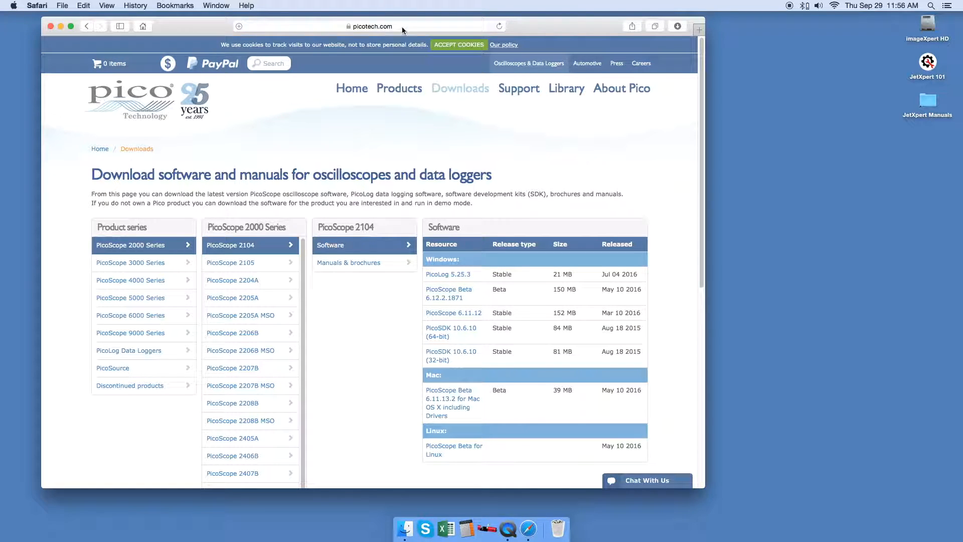
mouse_move(257, 290)
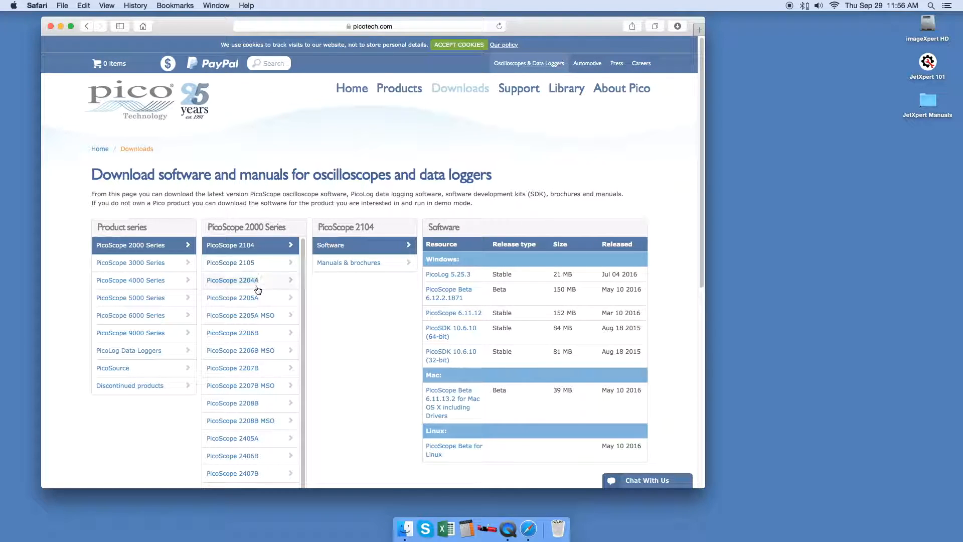
left_click(249, 280)
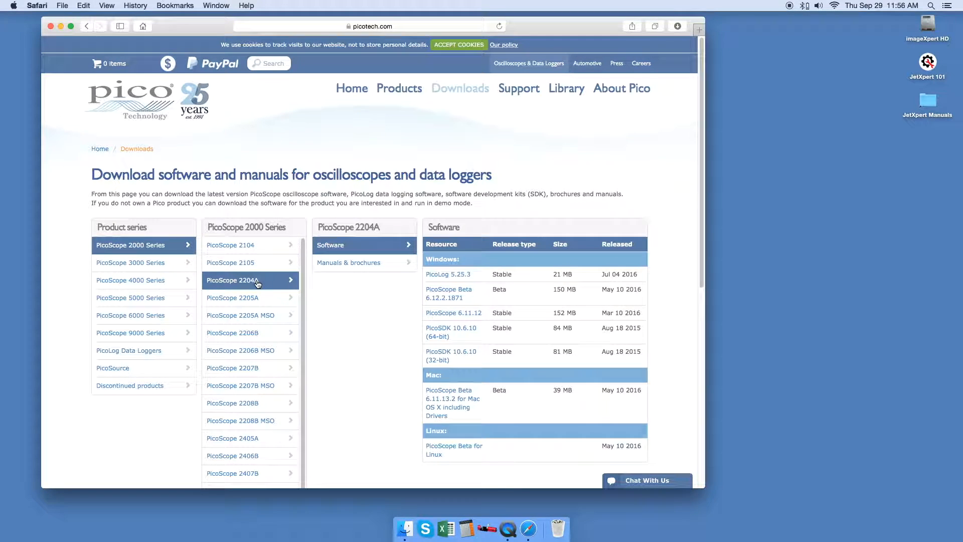
mouse_move(455, 296)
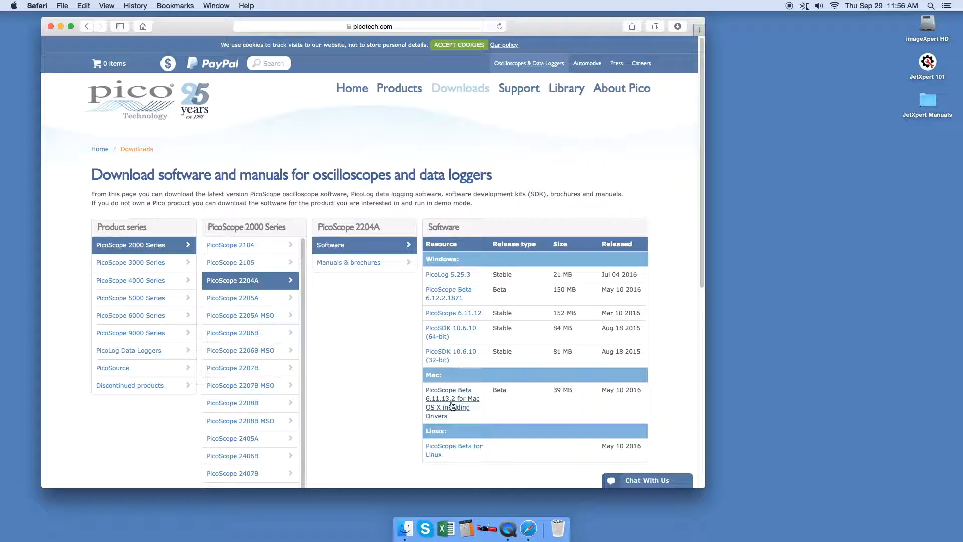
left_click(449, 402)
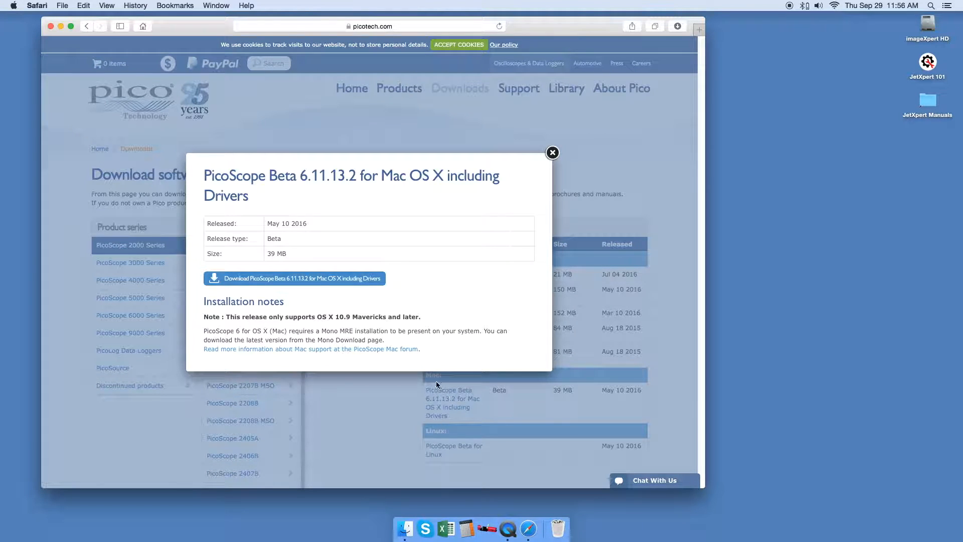
mouse_move(335, 279)
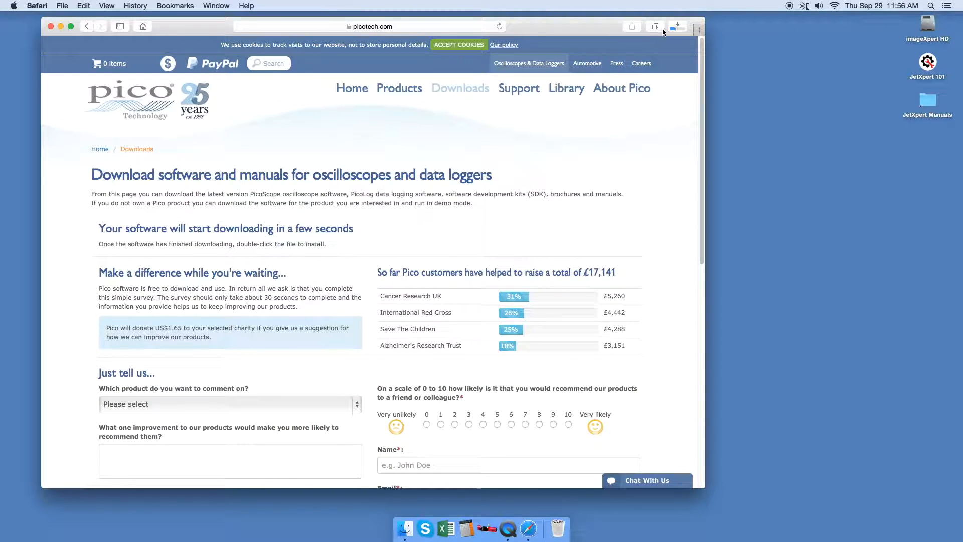
left_click(677, 26)
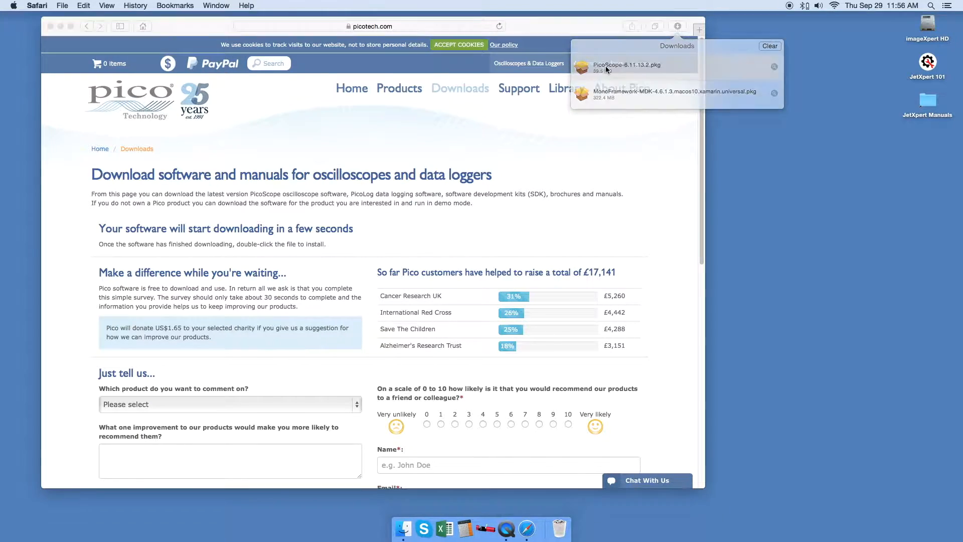
double_click(628, 65)
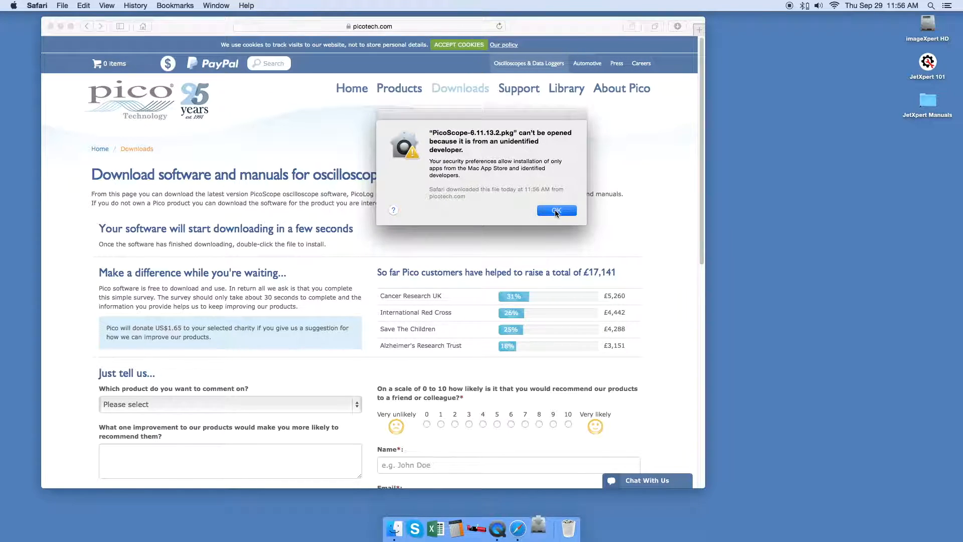
left_click(555, 211)
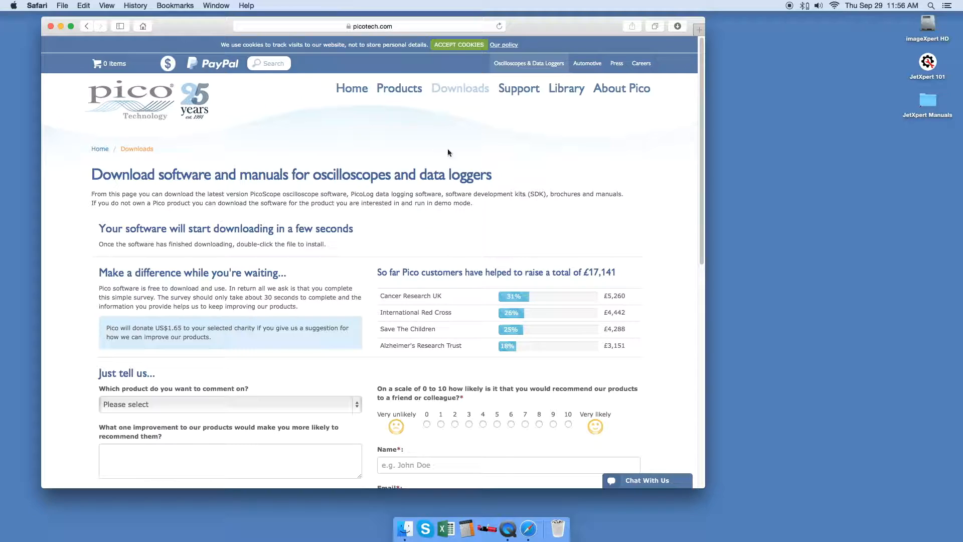
left_click(19, 6)
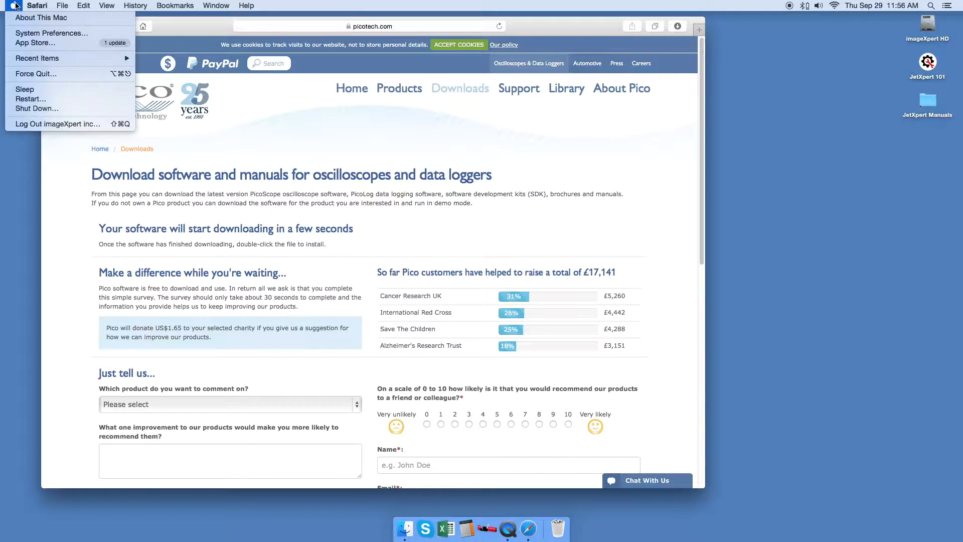
Unlock Security & Privacy with the password and allow apps downloaded from Anywhere.
left_click(43, 33)
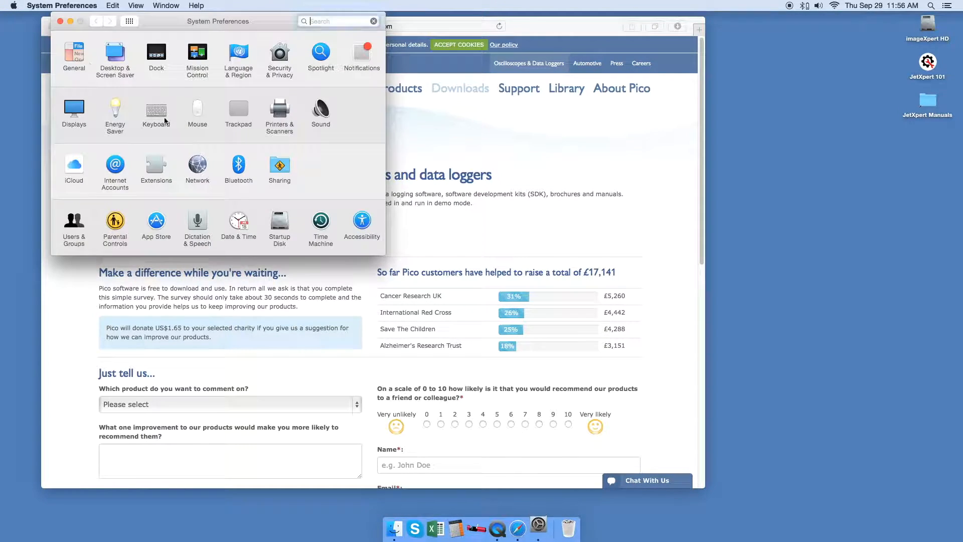
left_click(279, 53)
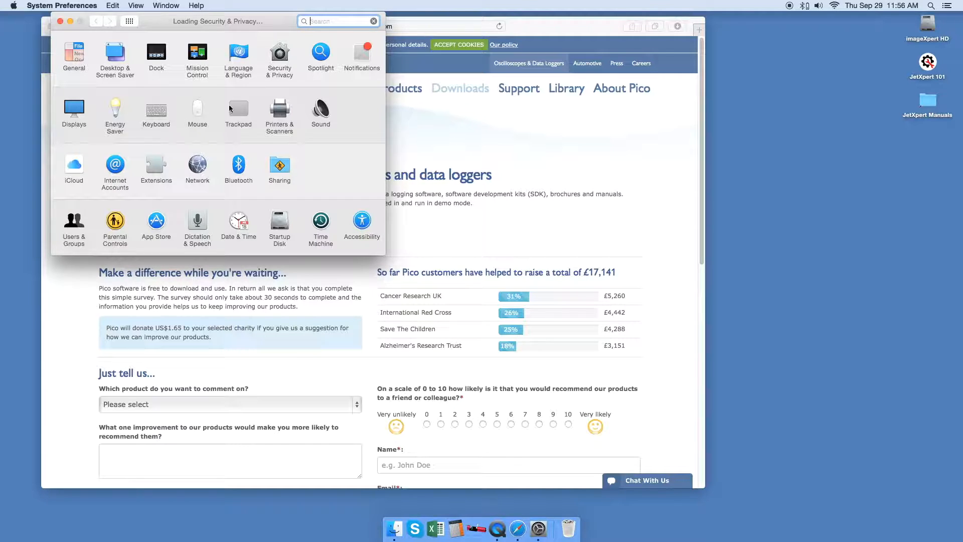
left_click(279, 53)
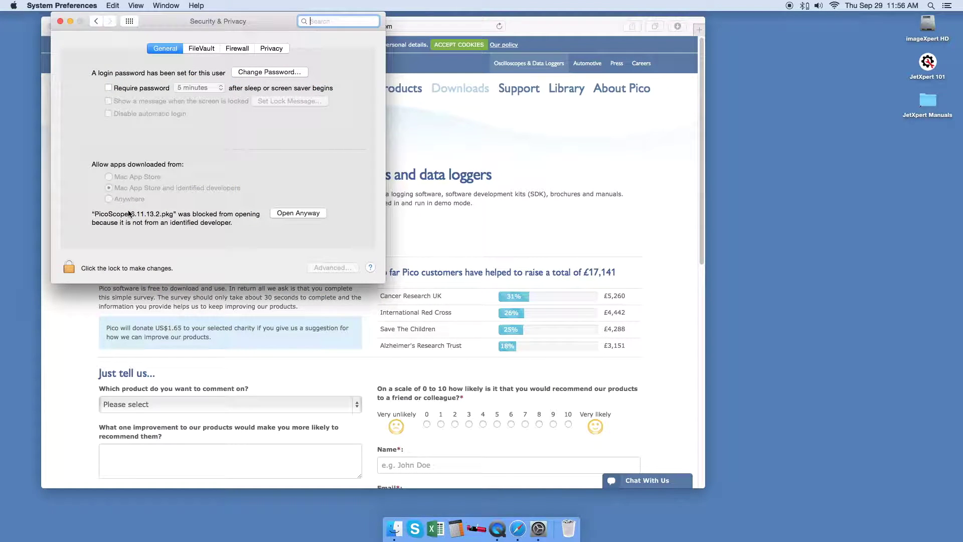
left_click(69, 268)
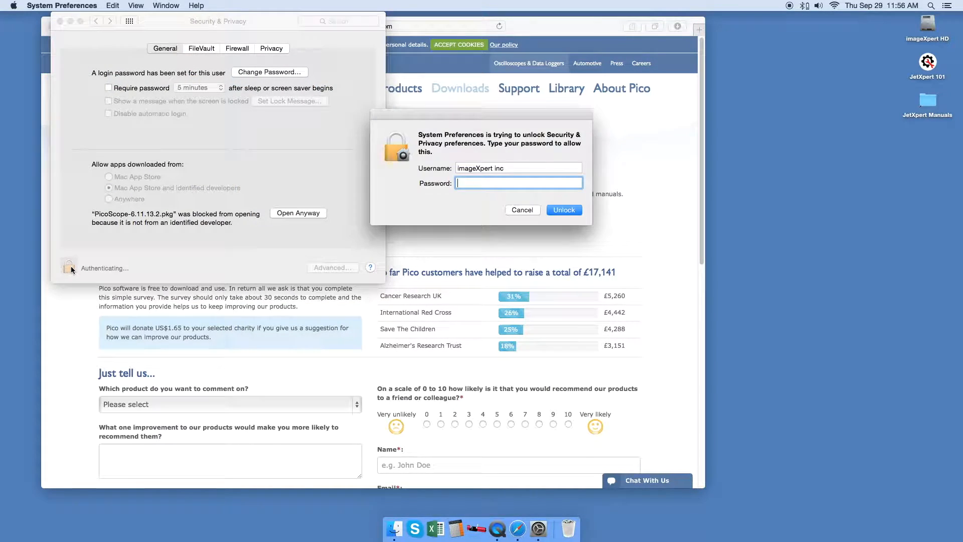
type("••••••")
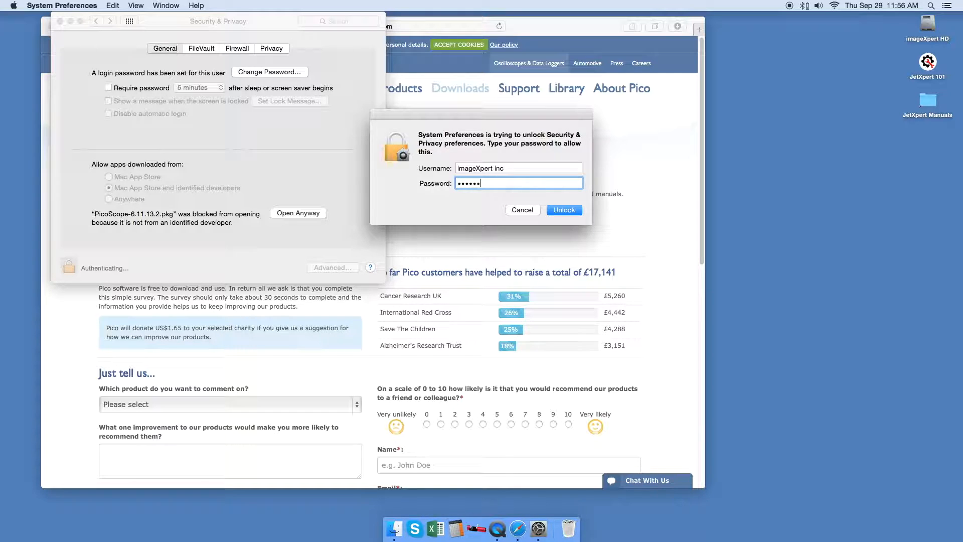
left_click(564, 210)
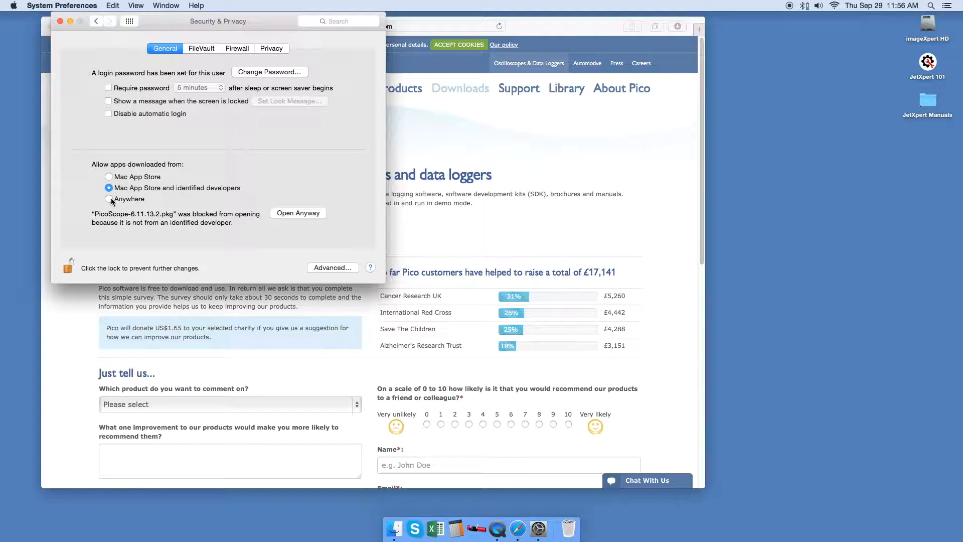
left_click(109, 198)
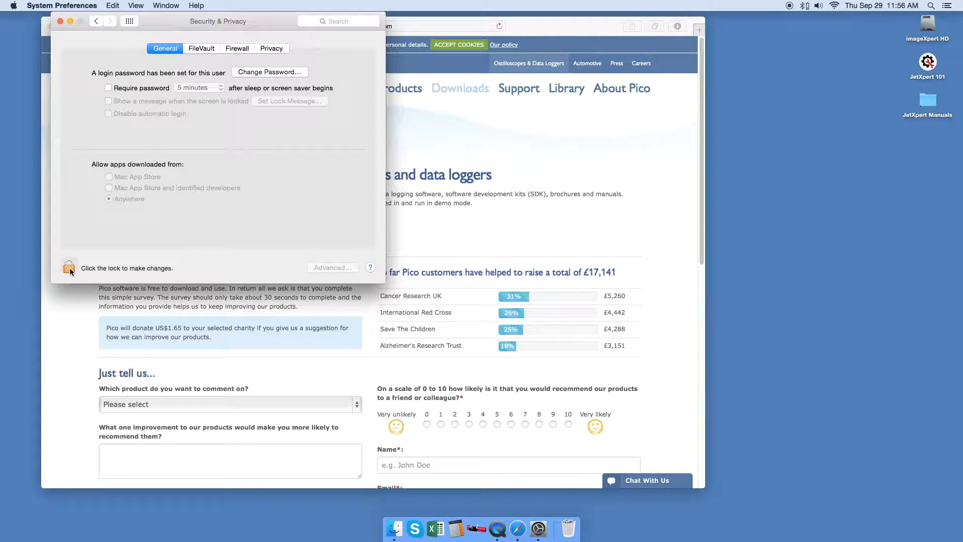
left_click(61, 18)
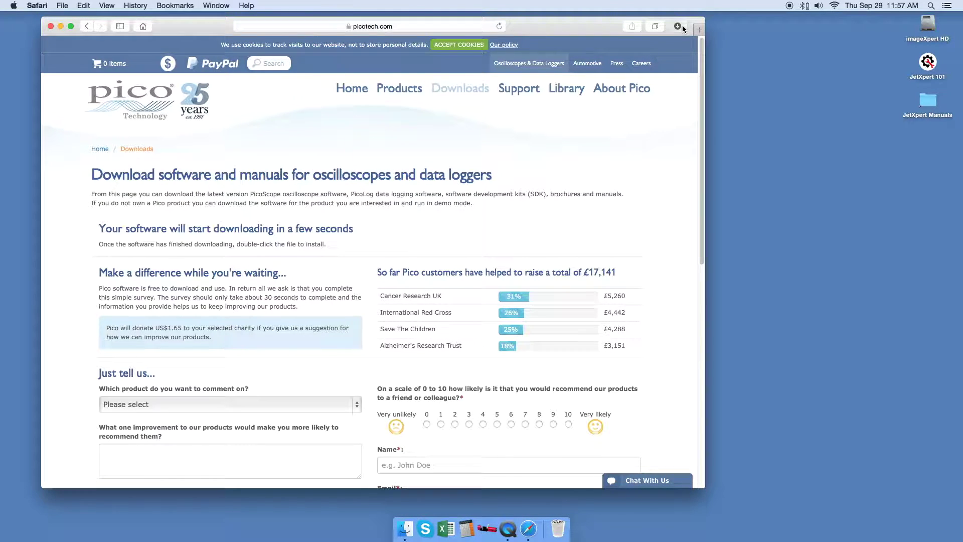
Run the downloaded PicoScope 6.11.13.2 pkg and install it, authorising with the password.
left_click(677, 26)
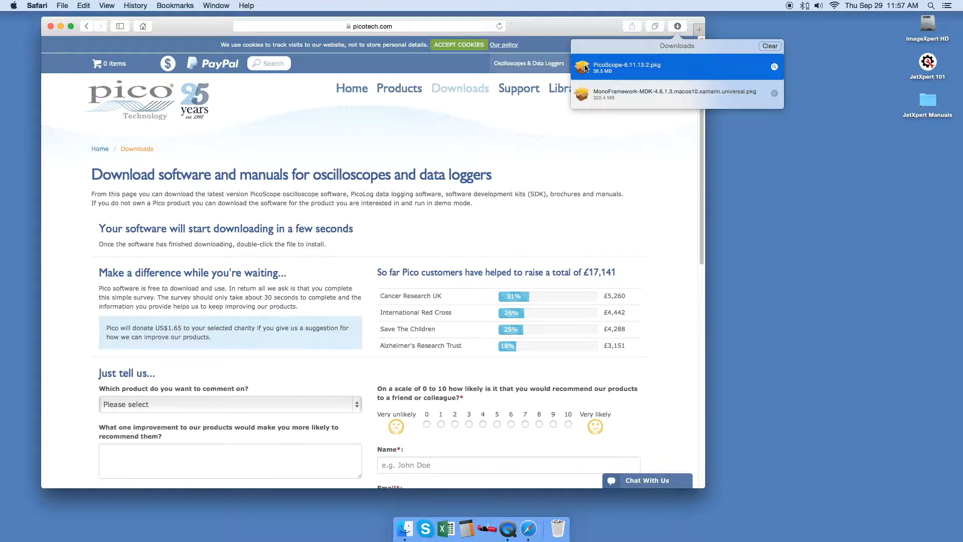
double_click(627, 66)
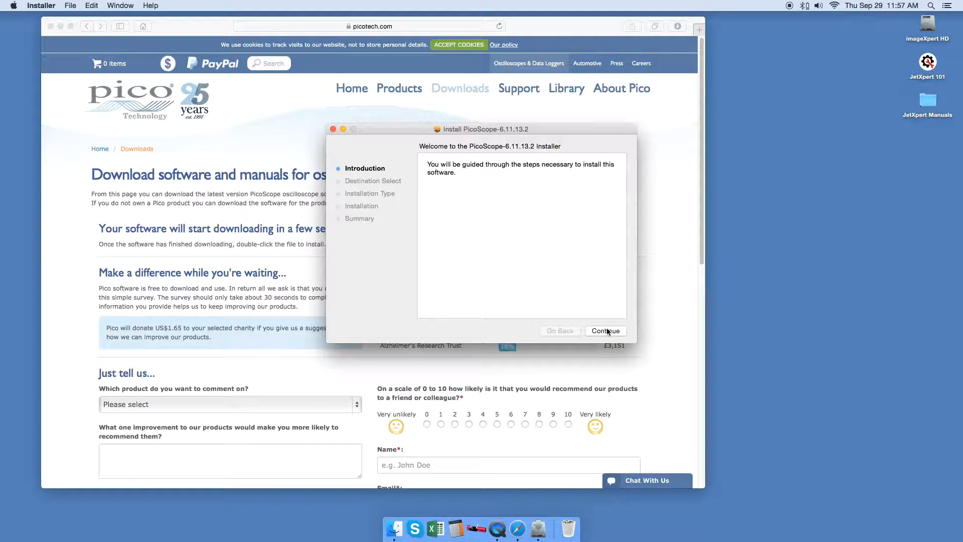
left_click(606, 330)
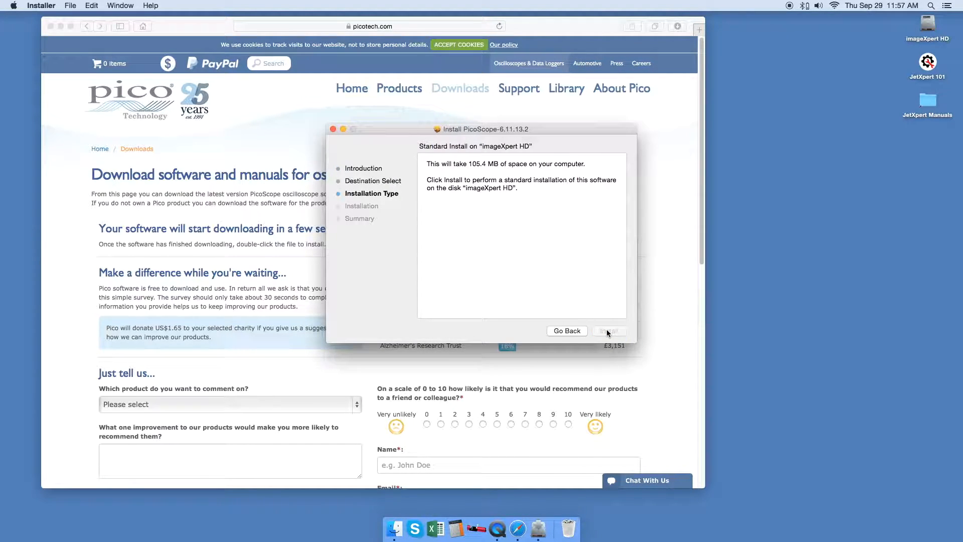
left_click(610, 331)
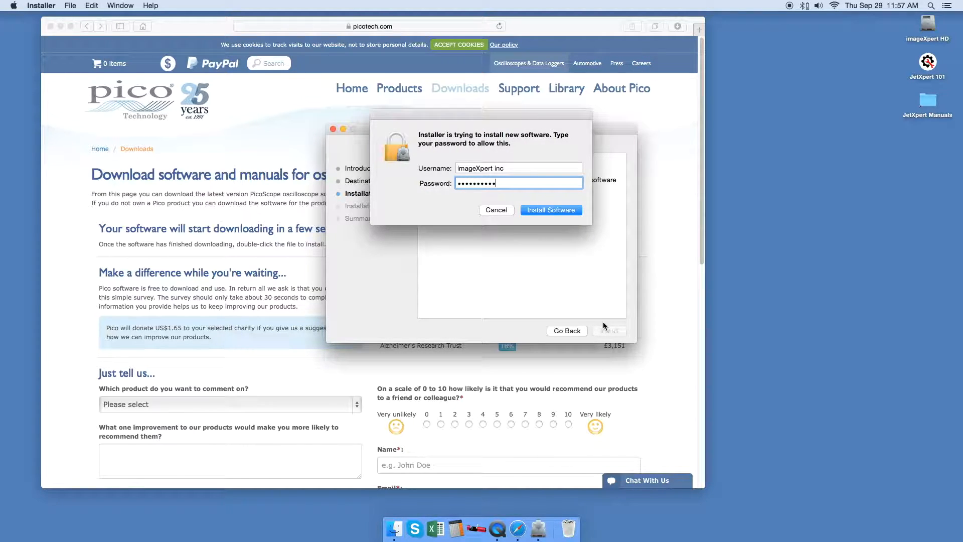
left_click(550, 209)
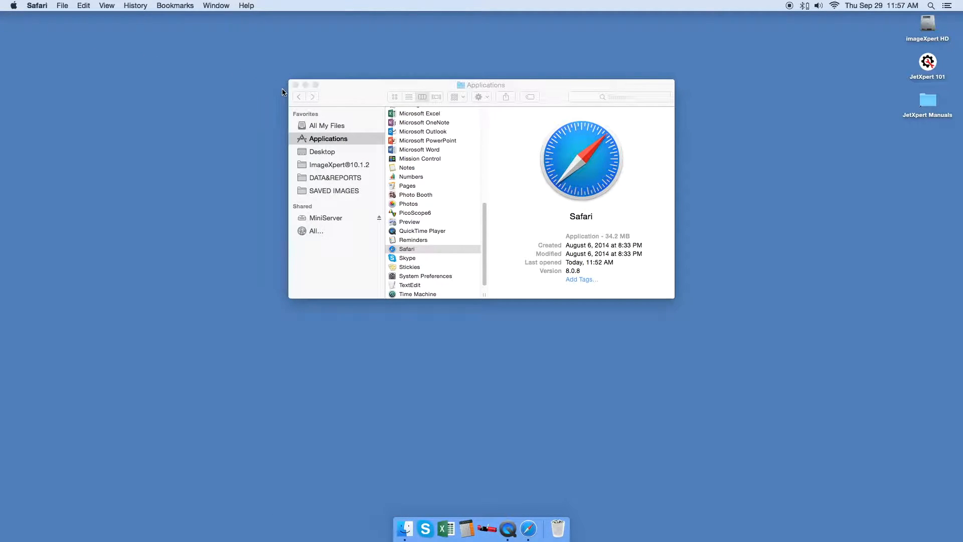
mouse_move(437, 195)
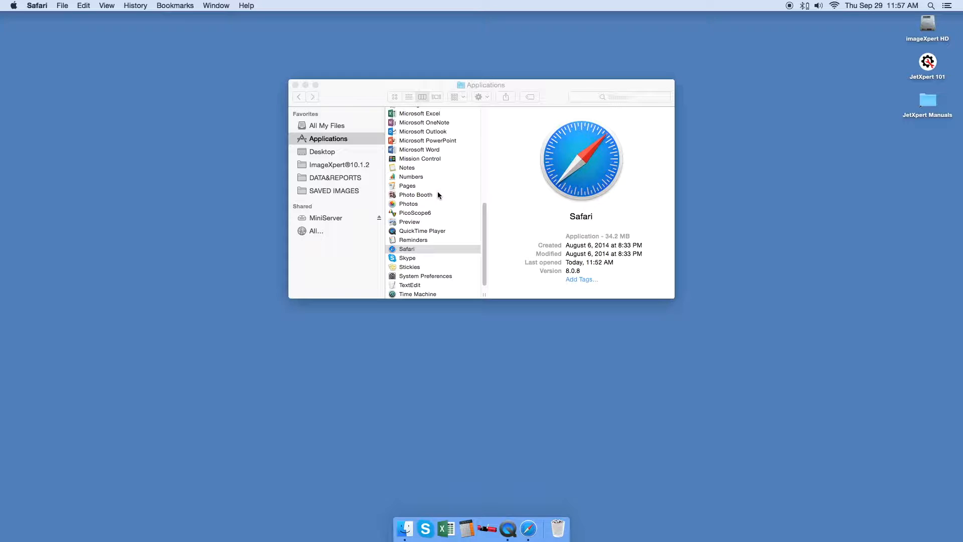
mouse_move(423, 215)
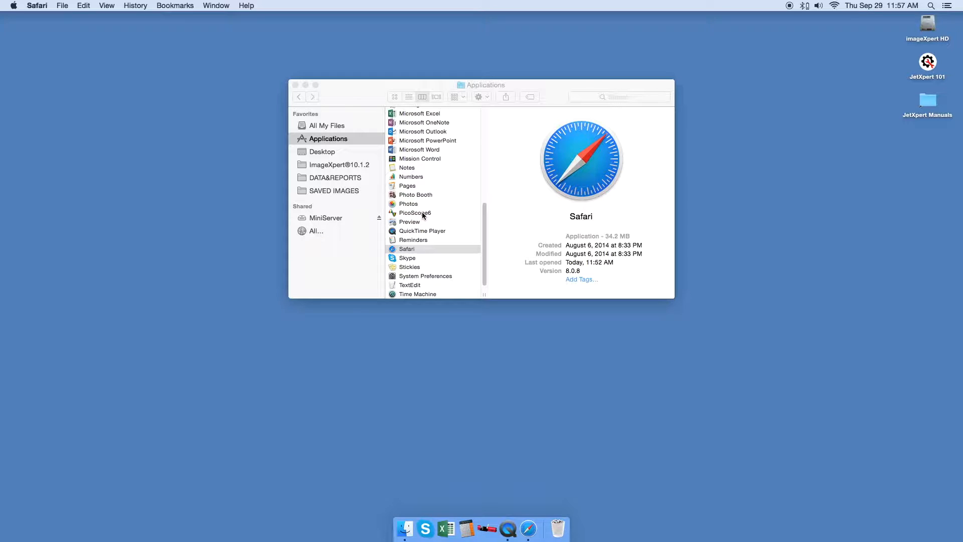
Select PicoScope6 in the Applications folder and double-click it to start.
left_click(414, 213)
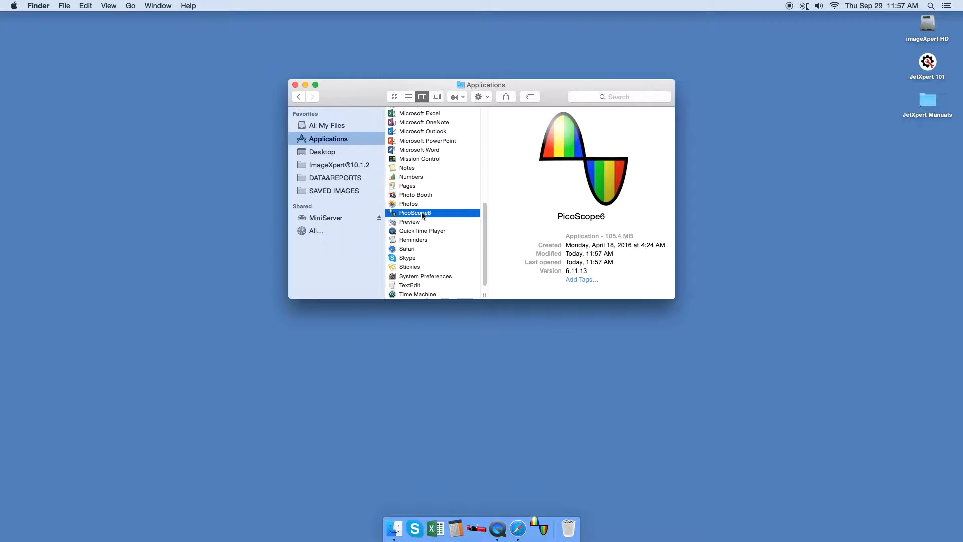
double_click(415, 213)
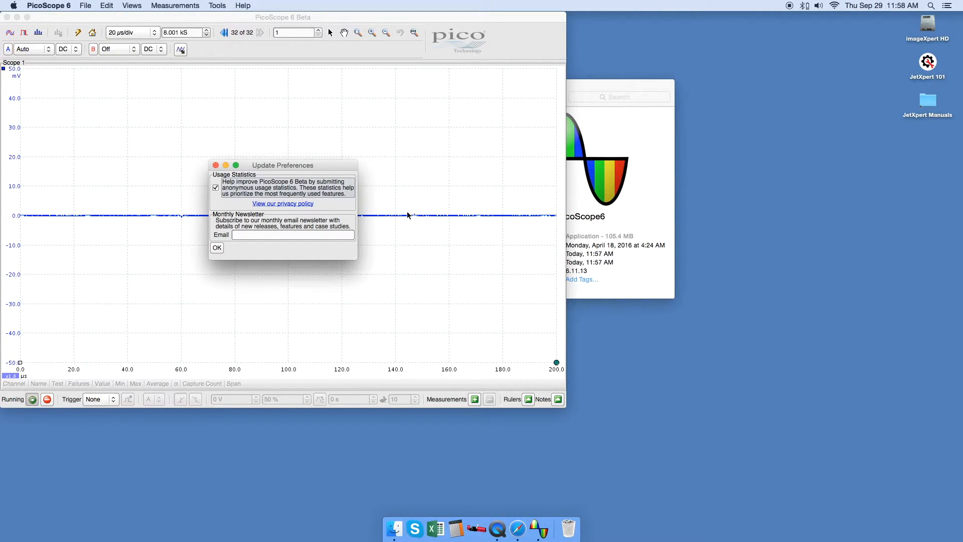
Untick Usage Statistics in Update Preferences and confirm with OK.
left_click(215, 187)
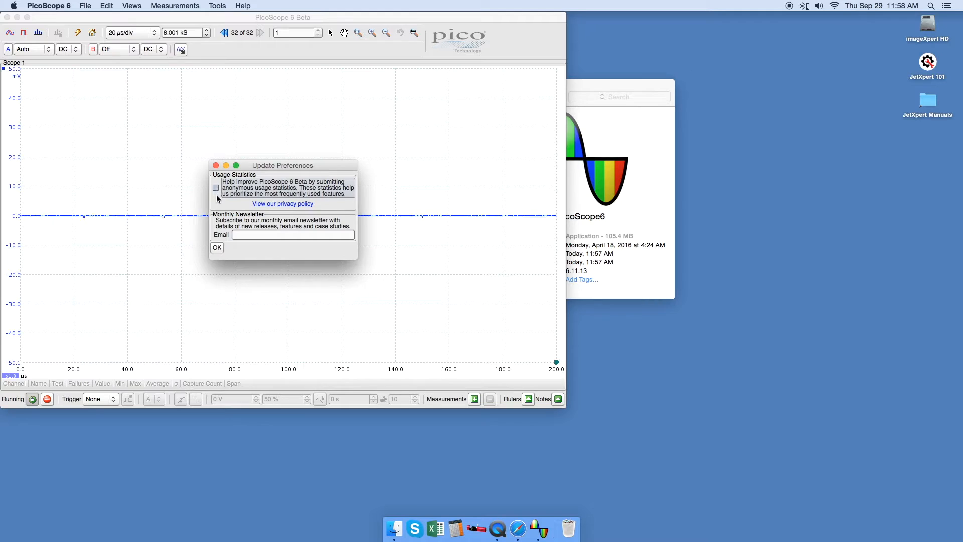
left_click(216, 248)
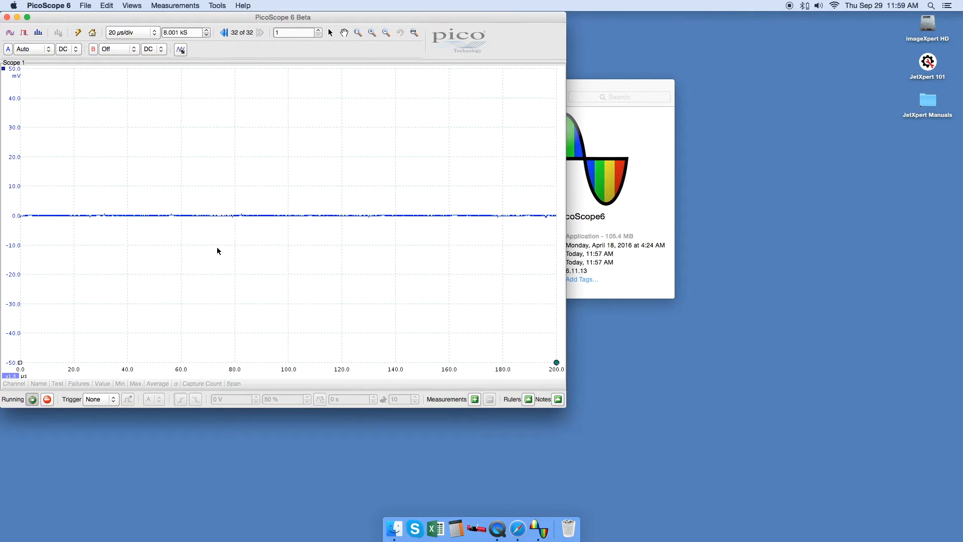